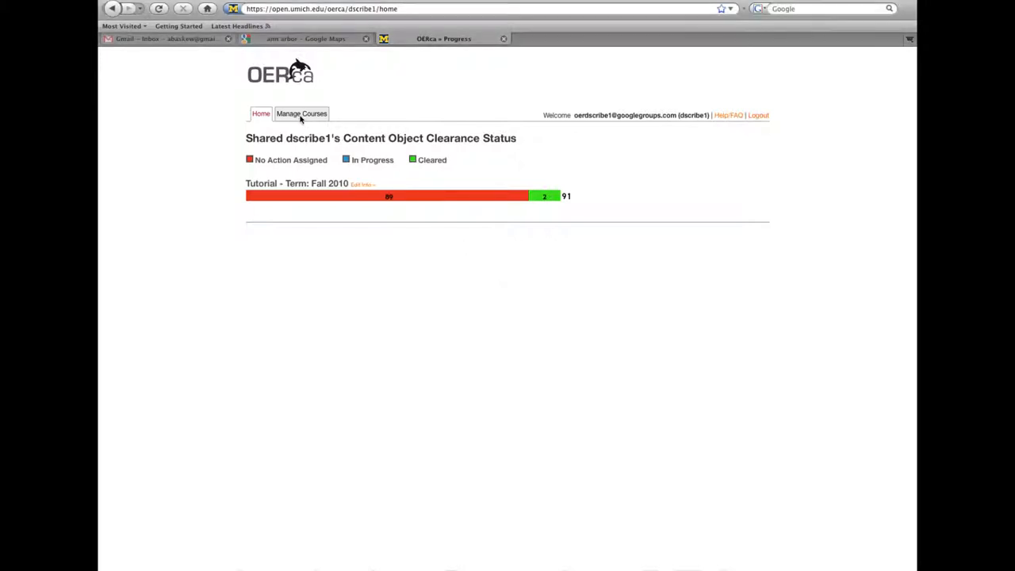
Open the Tutorial course's materials from the Manage Courses list
left_click(301, 113)
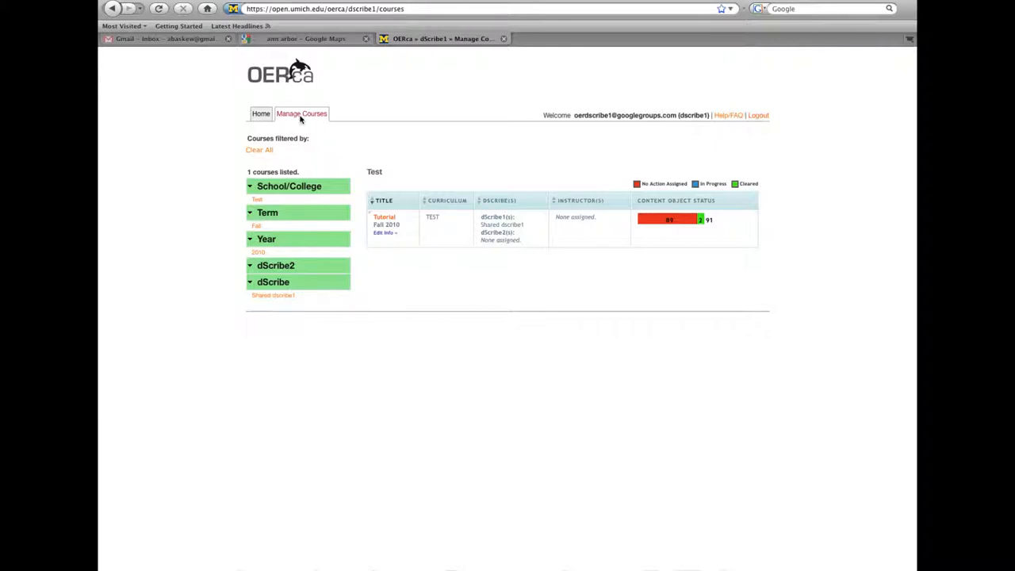
mouse_move(343, 186)
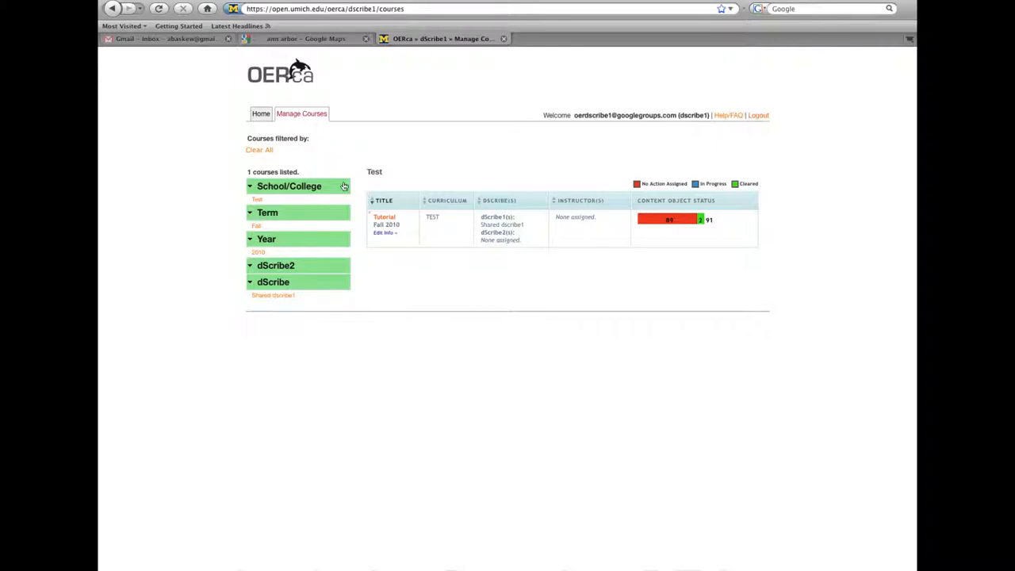
mouse_move(383, 217)
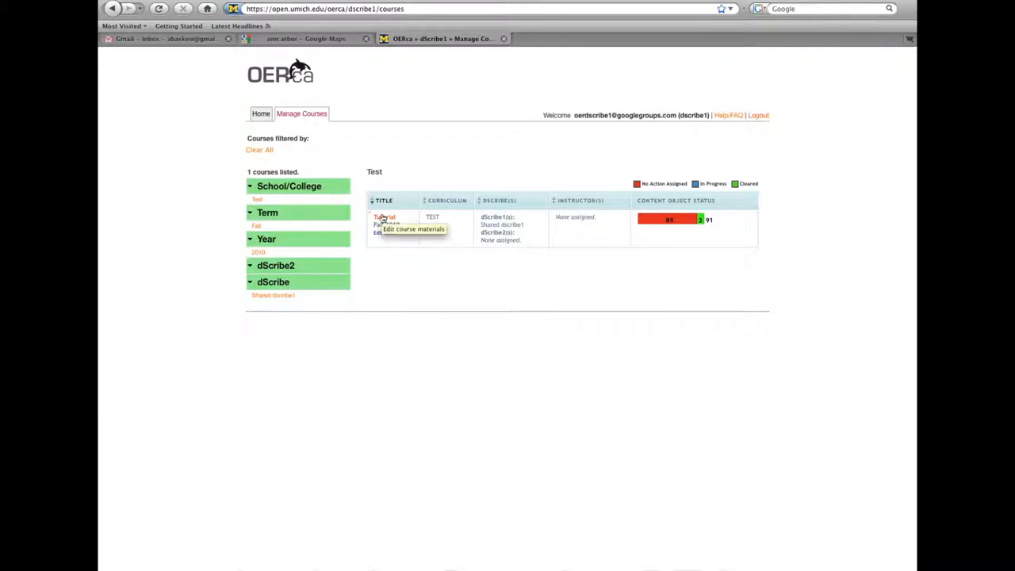
left_click(412, 229)
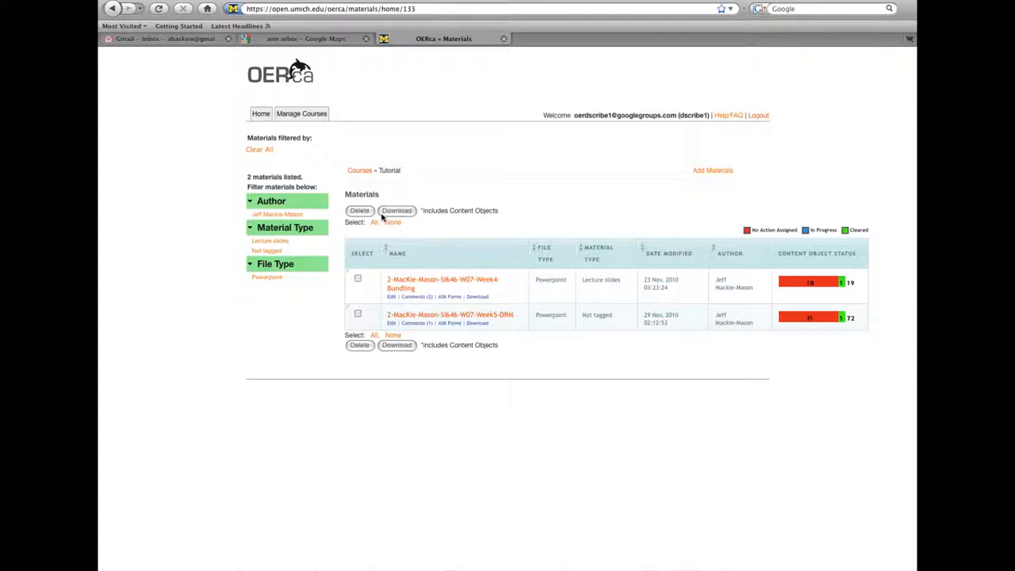
mouse_move(389, 228)
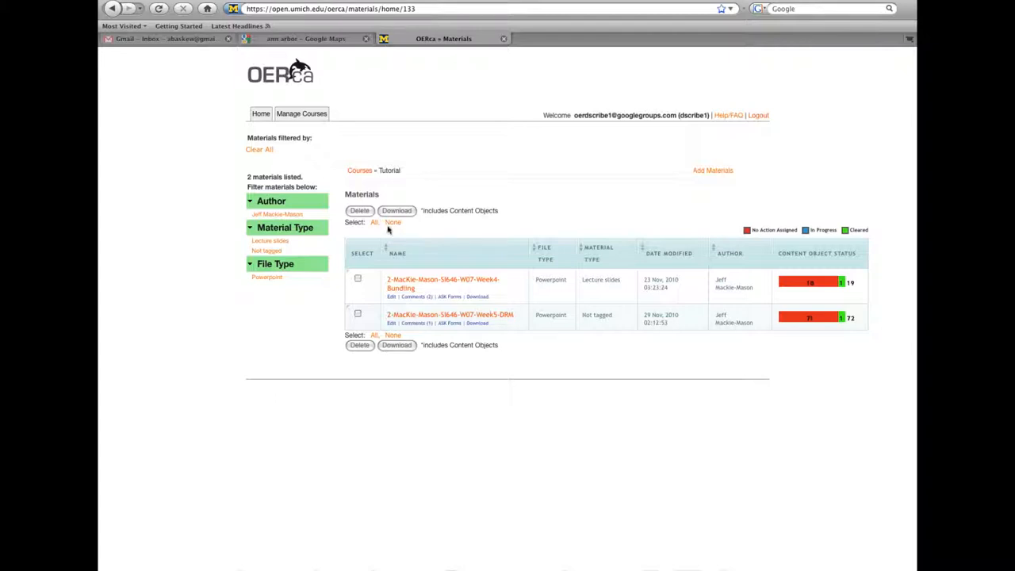
mouse_move(410, 323)
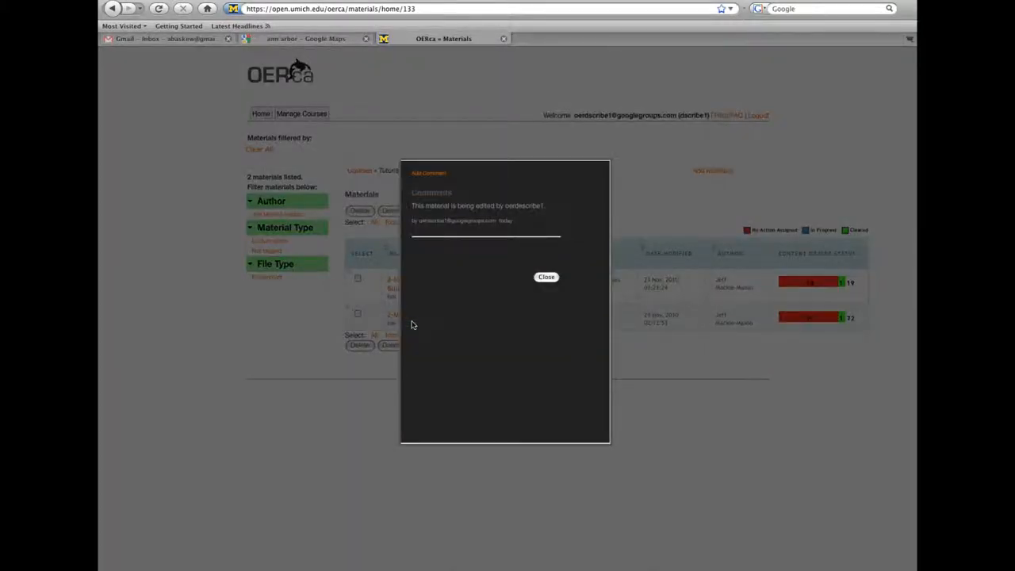
mouse_move(415, 303)
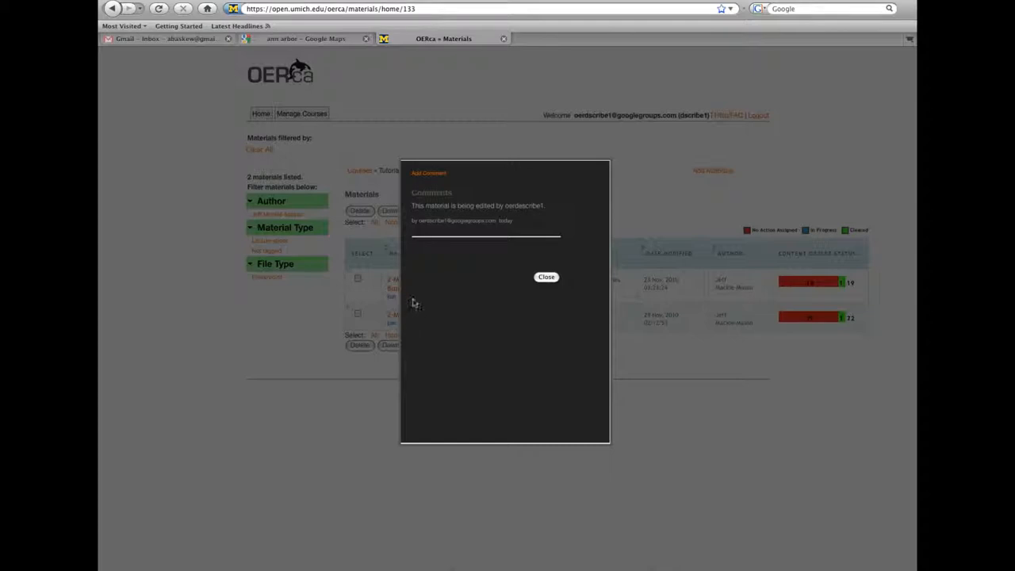
mouse_move(528, 223)
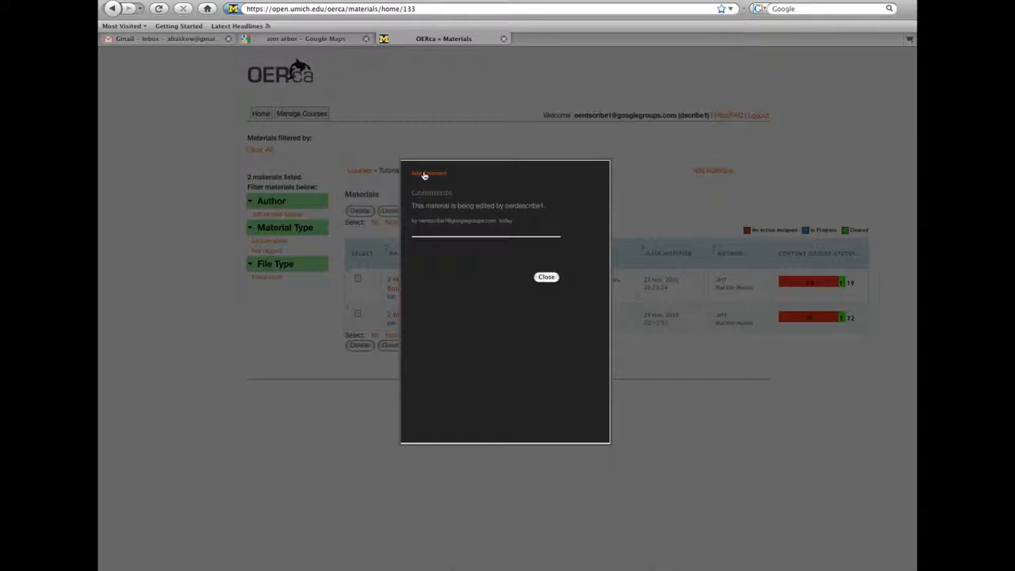
Start a new comment on the material beginning 'High Priority: The author wou'
left_click(427, 173)
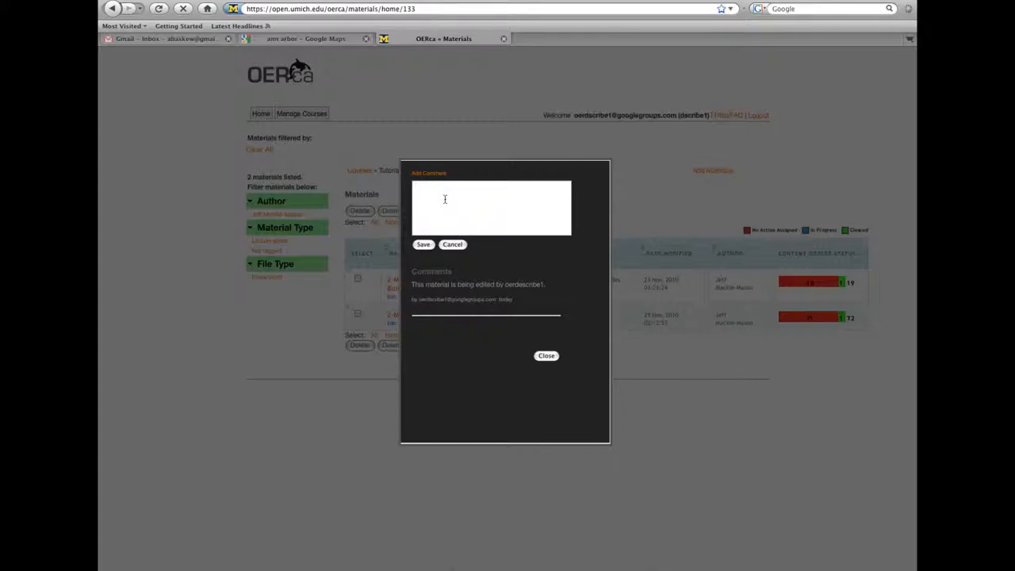
type("High")
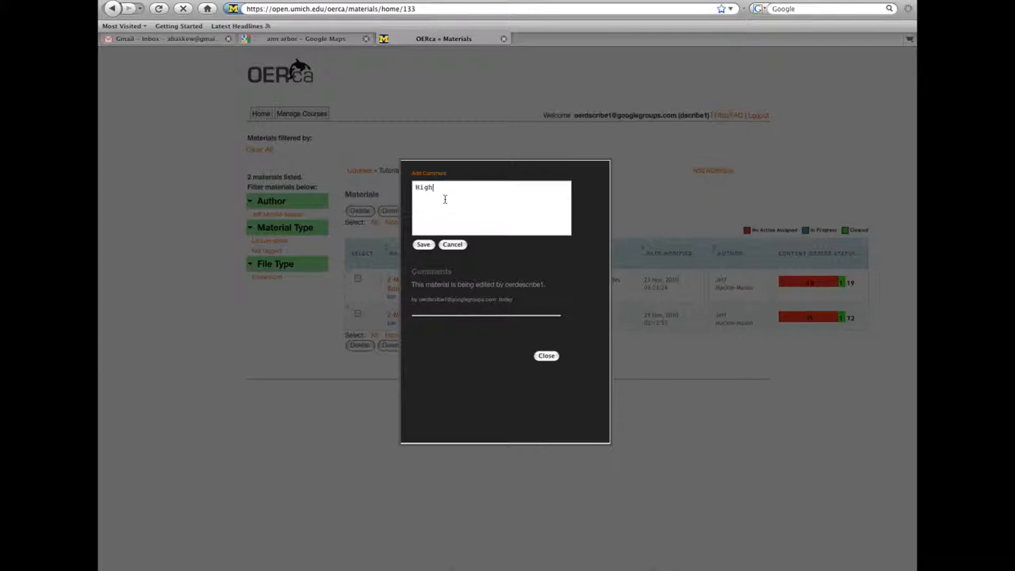
type("Pri")
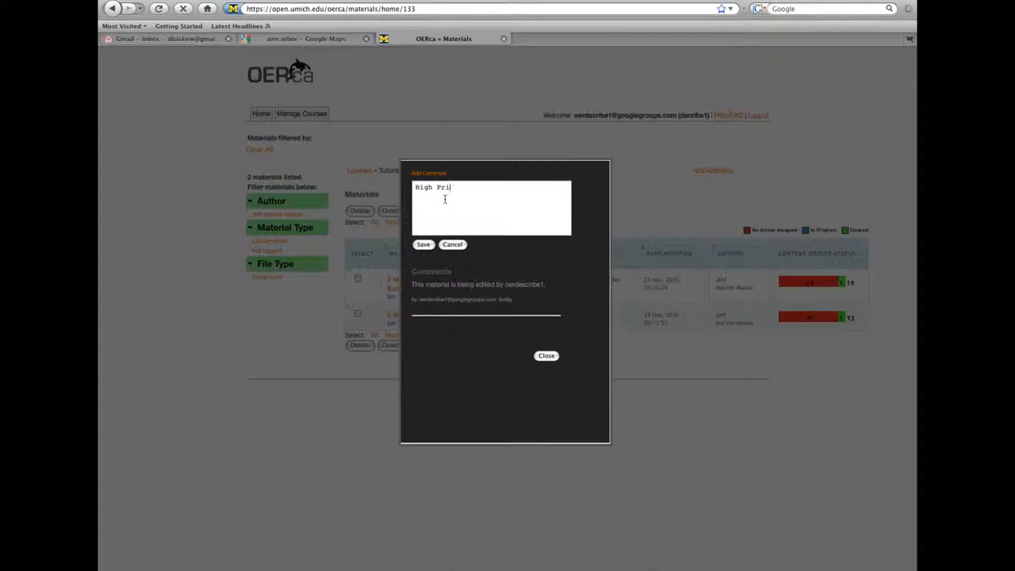
type("ority:")
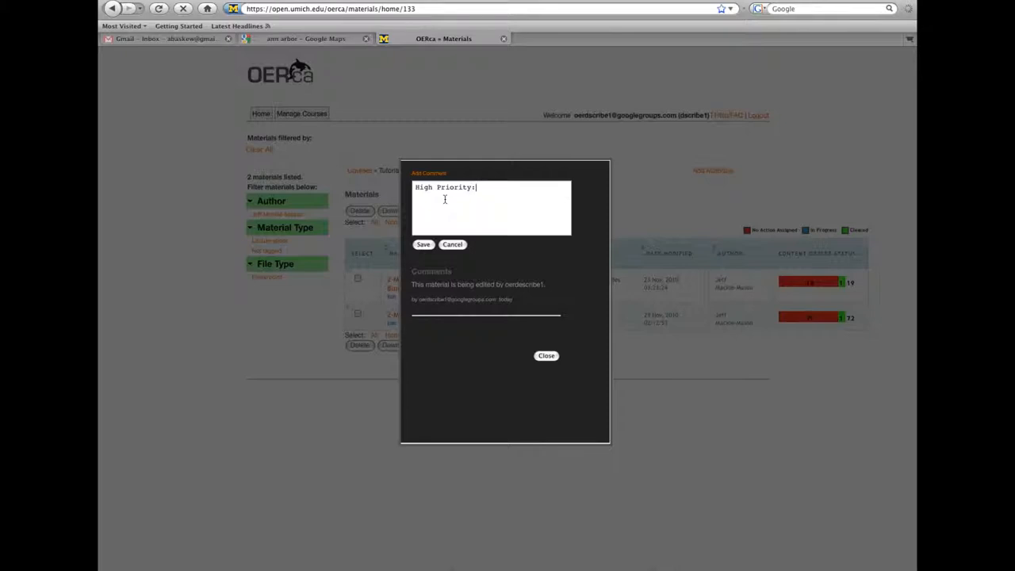
type("The")
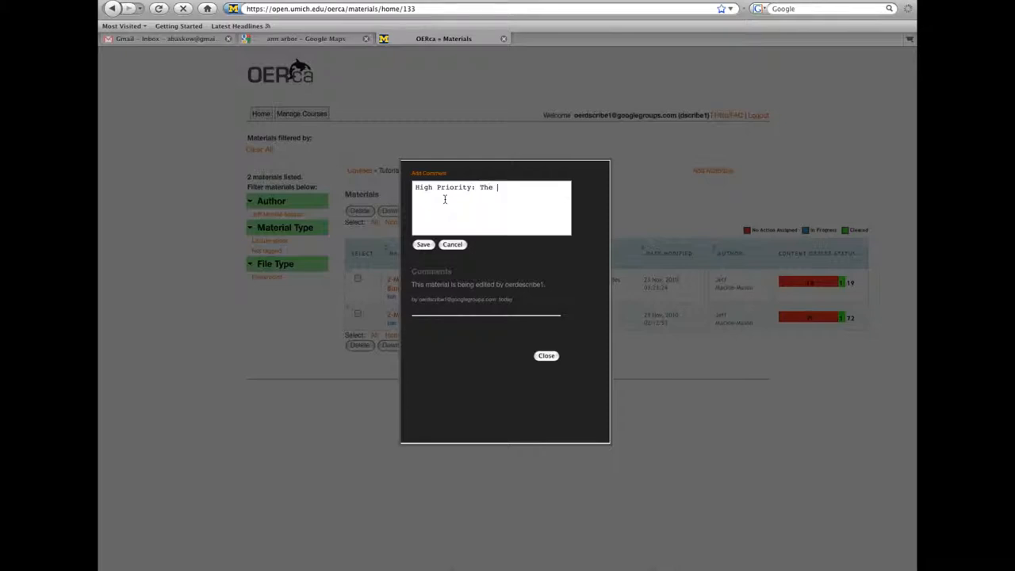
type("author")
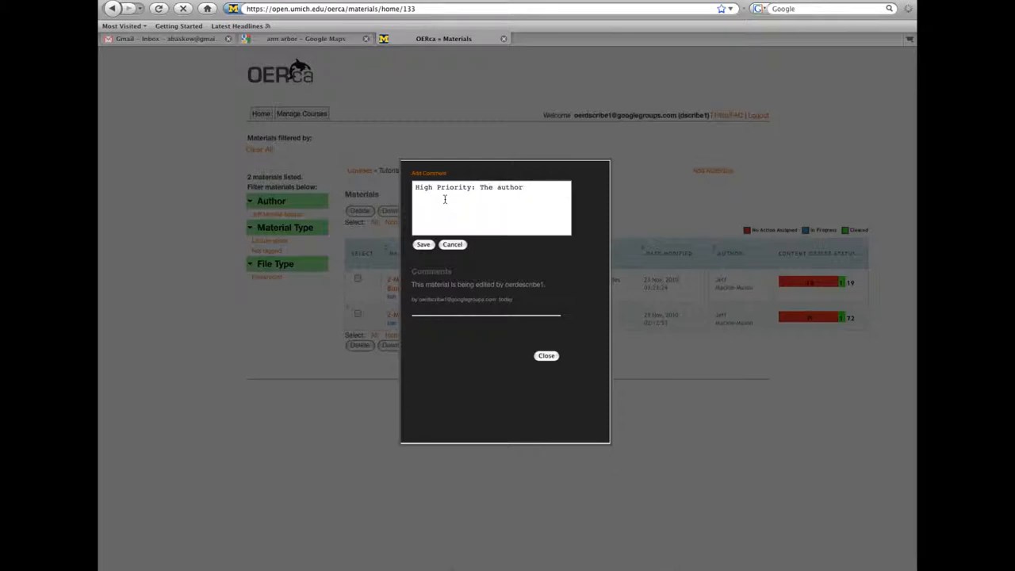
type("would like to use")
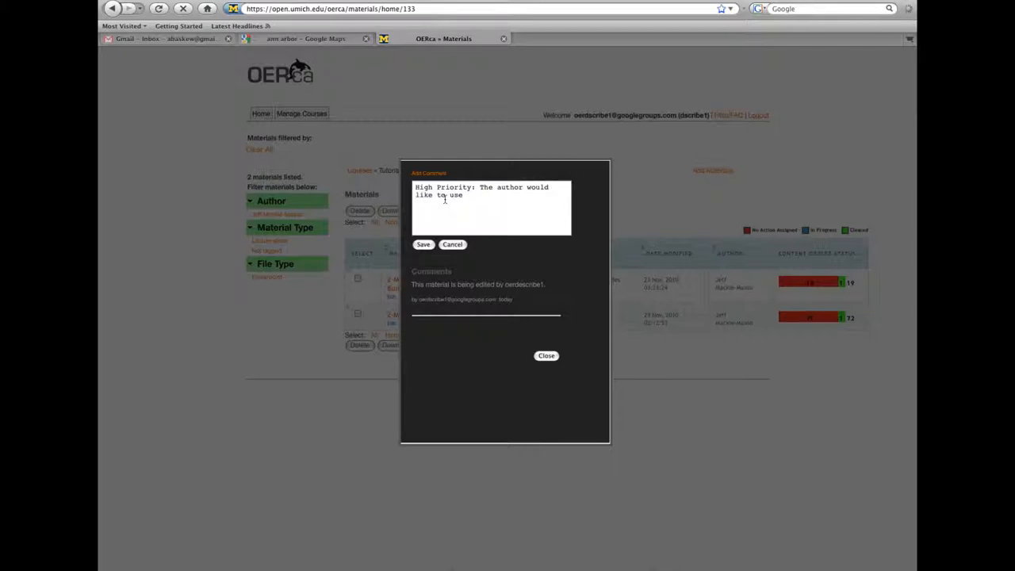
Finish the note requesting the dscribe-edited version of this file for their class
type("the da")
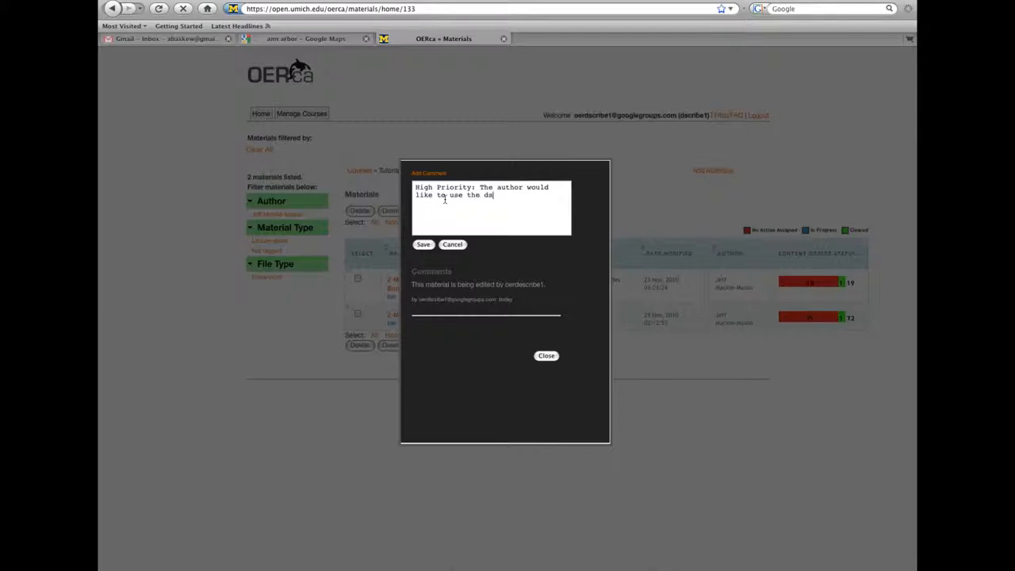
type("scribe")
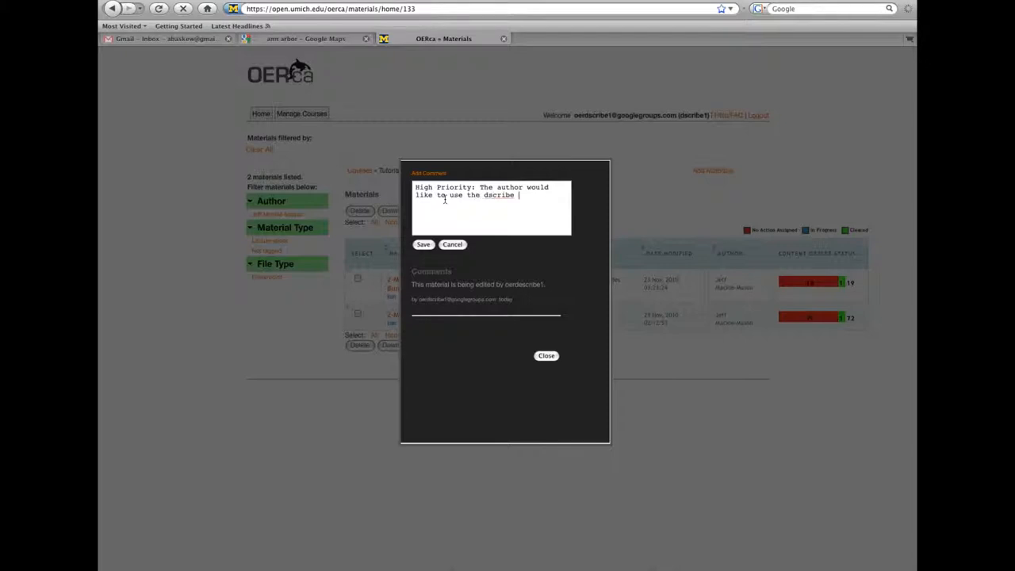
type("edited ver")
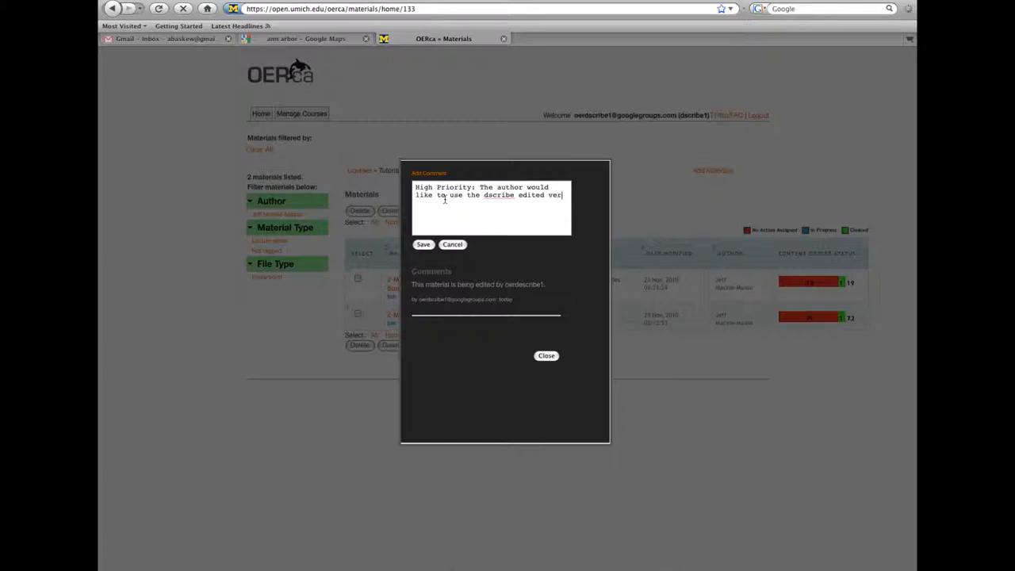
type("version of")
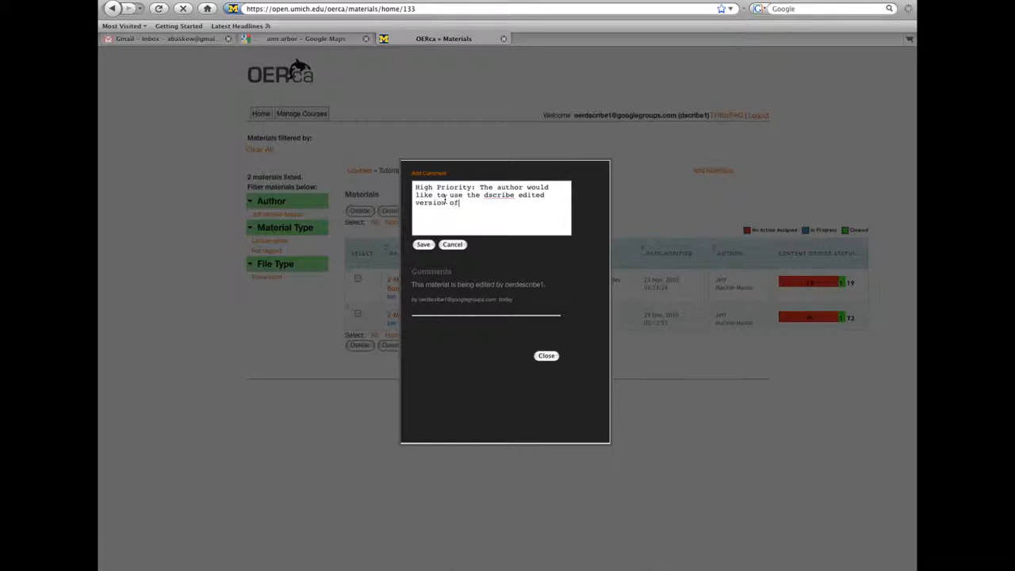
type("this")
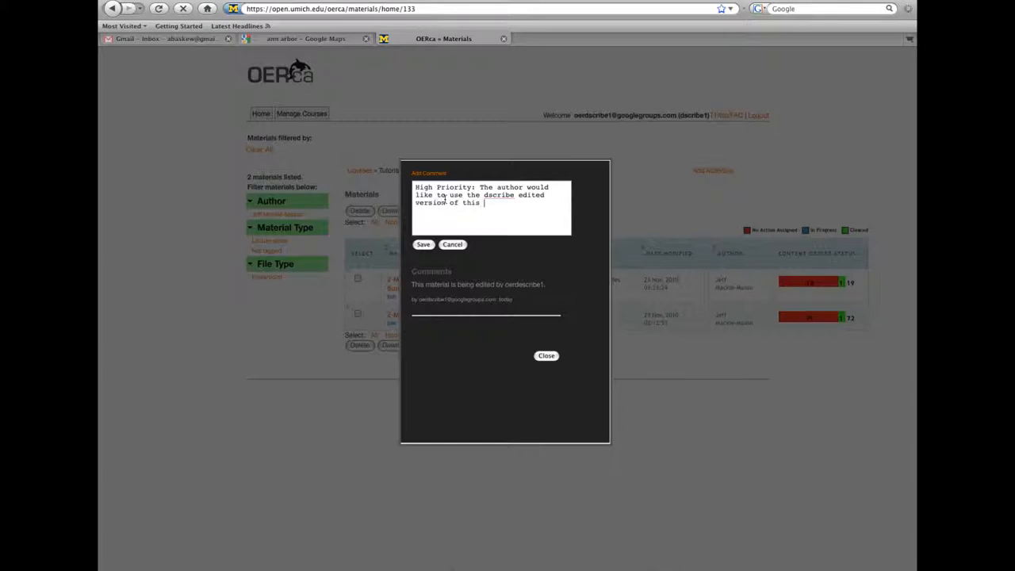
type("file")
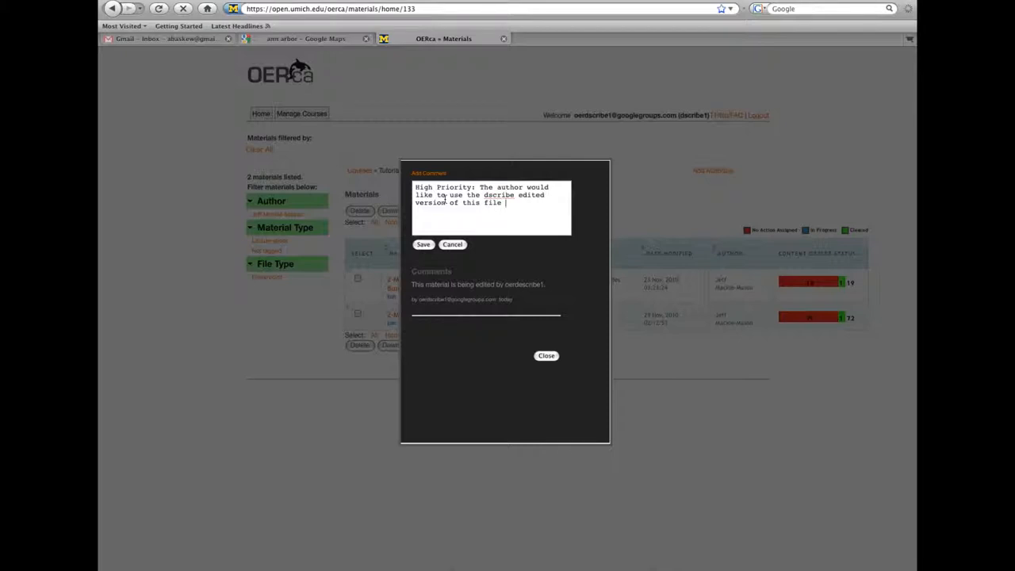
type("for their")
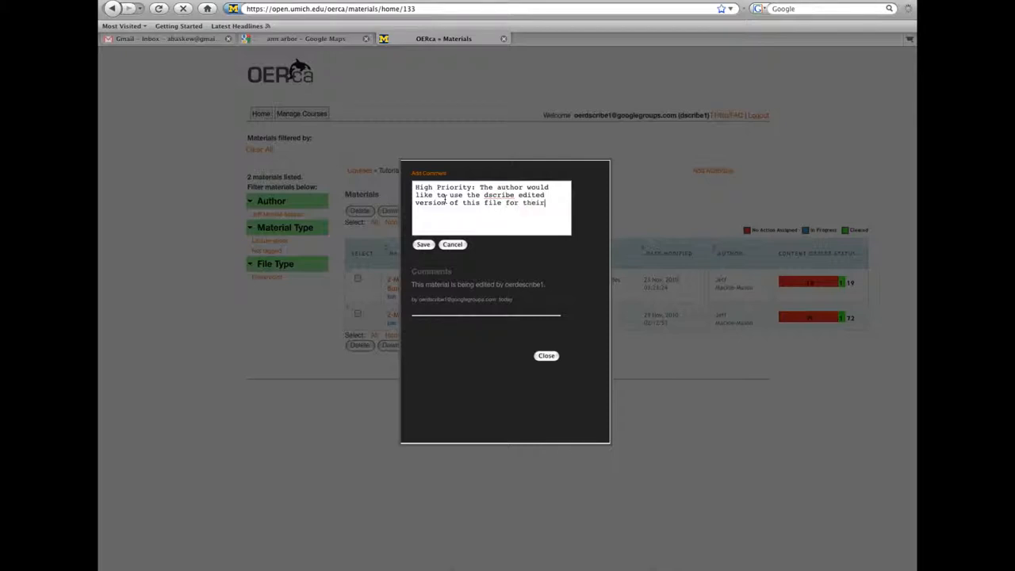
type("class this semester.")
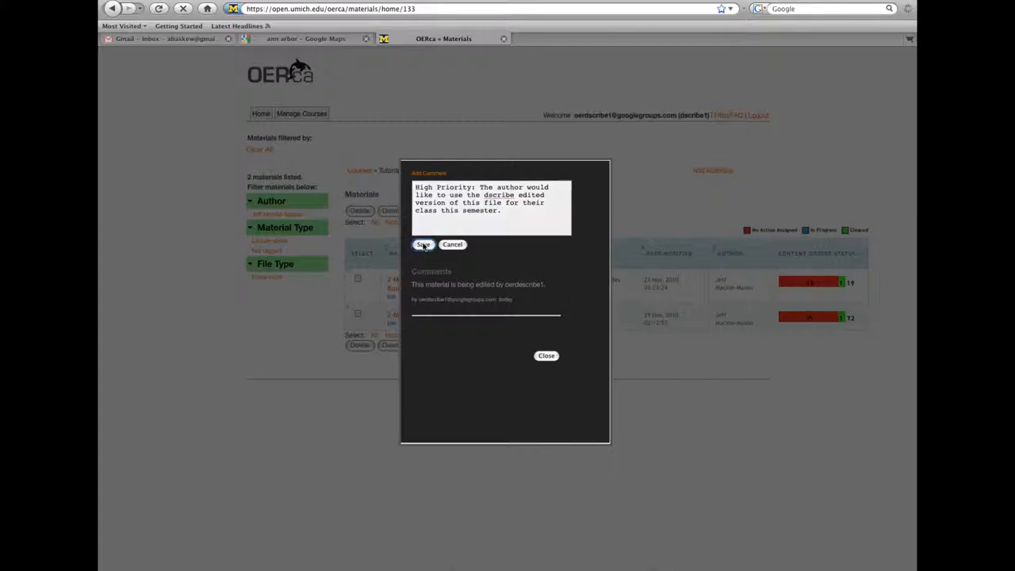
Save the high-priority comment and close the material's comments window
left_click(423, 244)
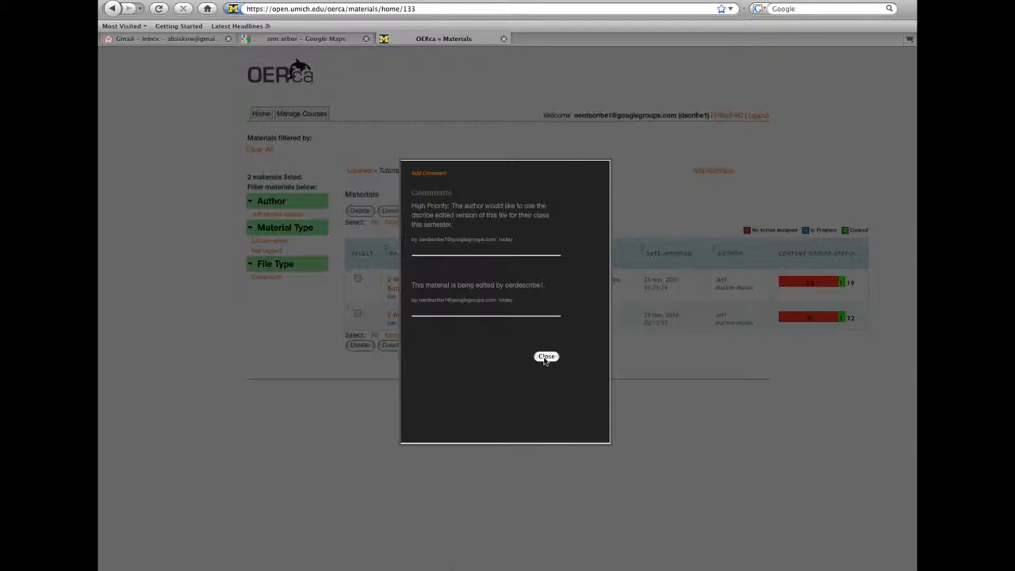
left_click(546, 356)
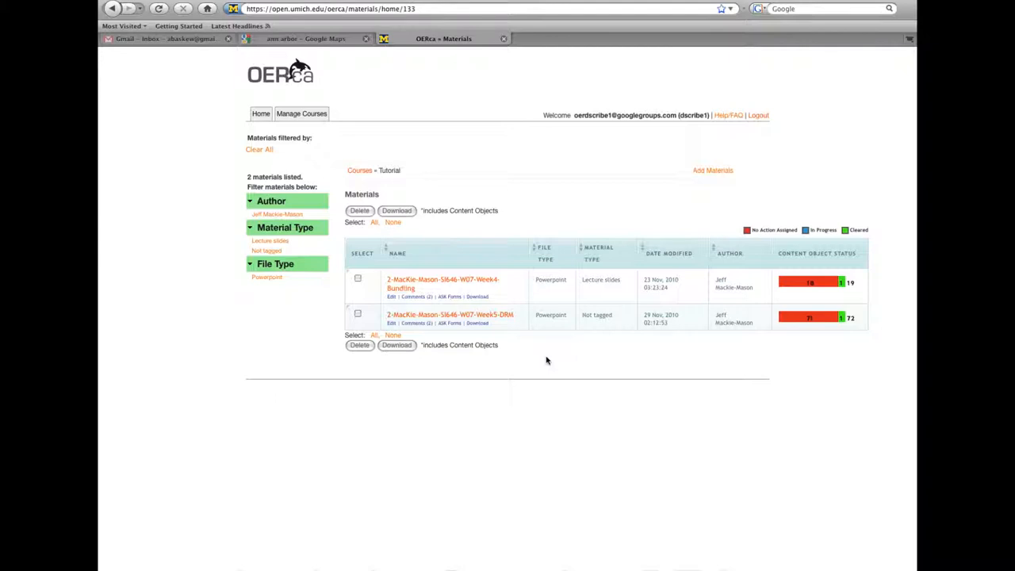
mouse_move(541, 356)
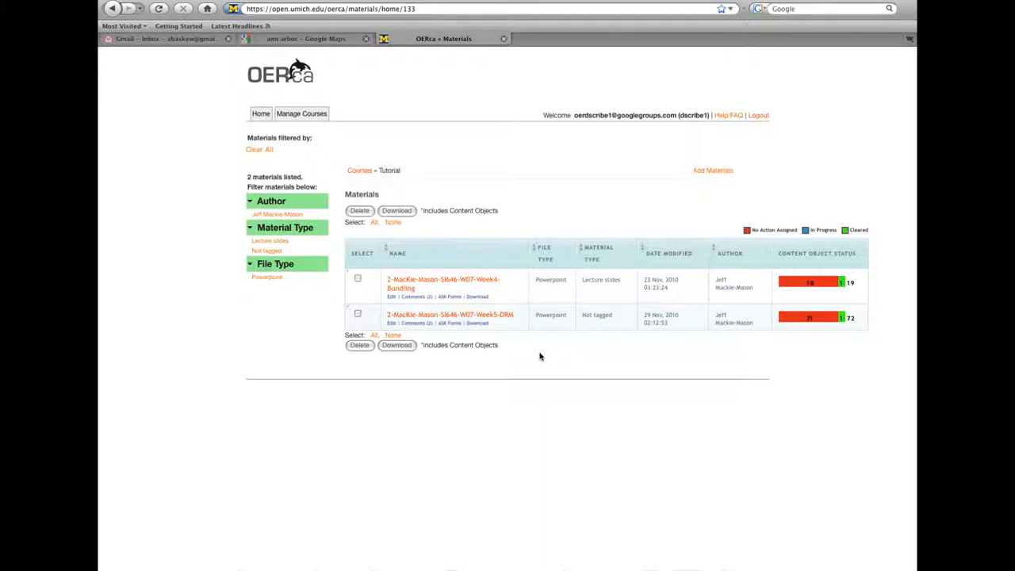
Open Week5-DRM's content objects, review object 10's retention comments, and close them
left_click(449, 314)
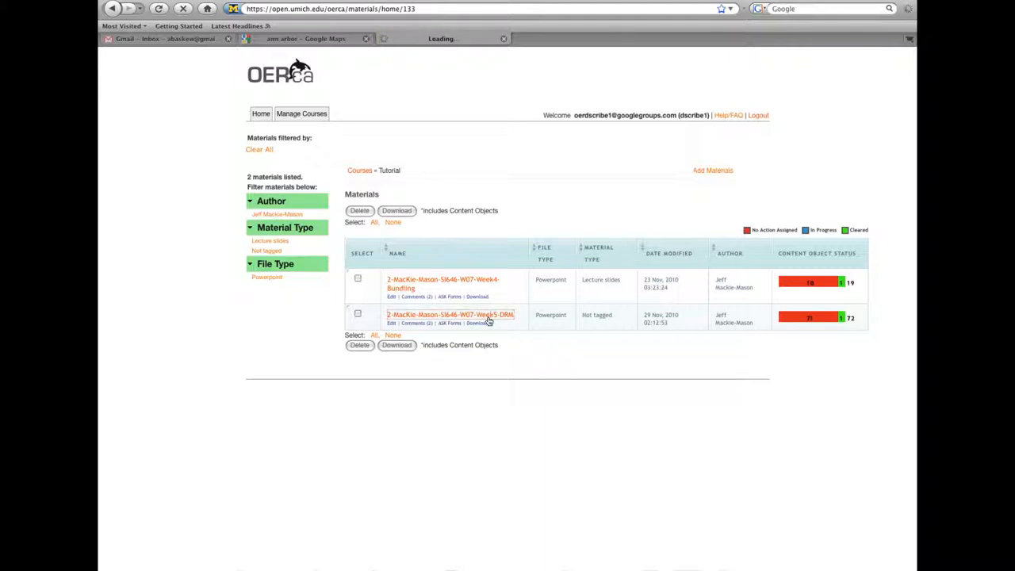
left_click(450, 315)
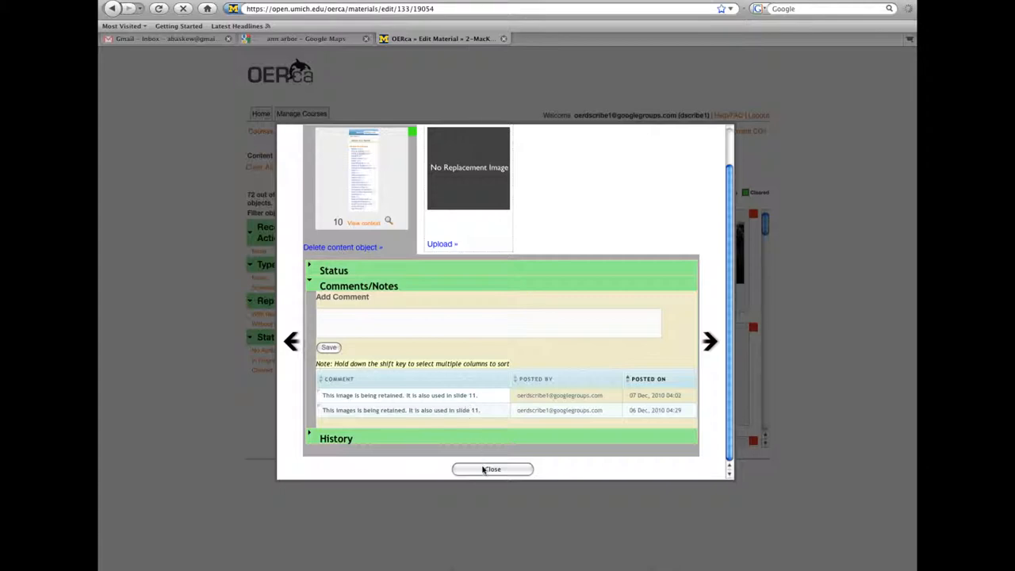
mouse_move(491, 469)
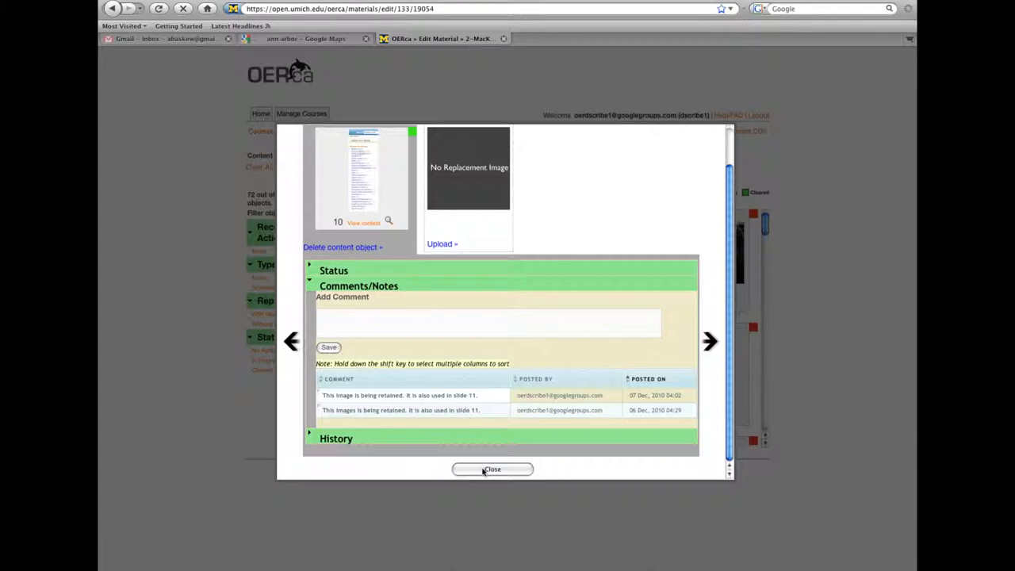
left_click(491, 469)
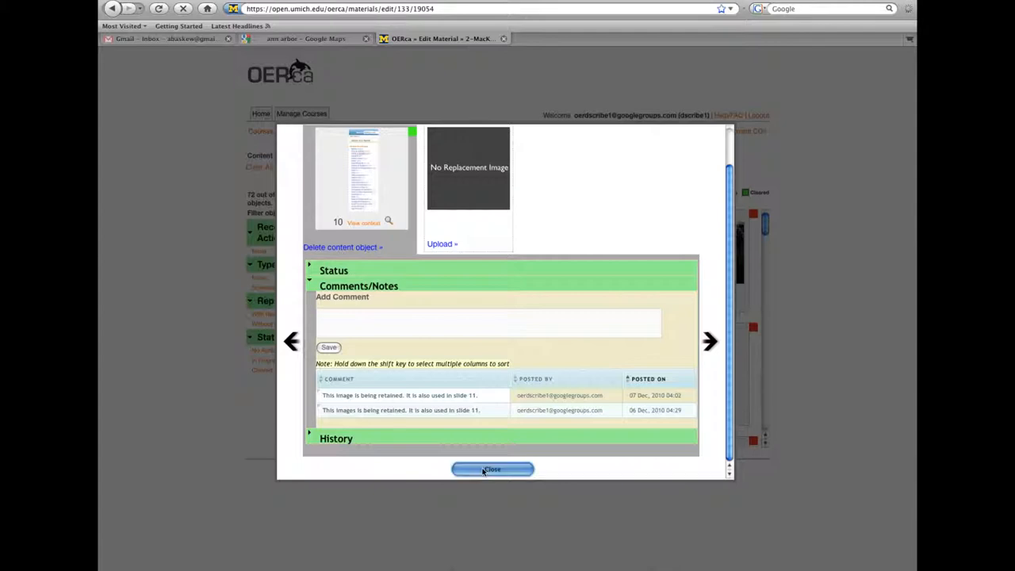
left_click(493, 469)
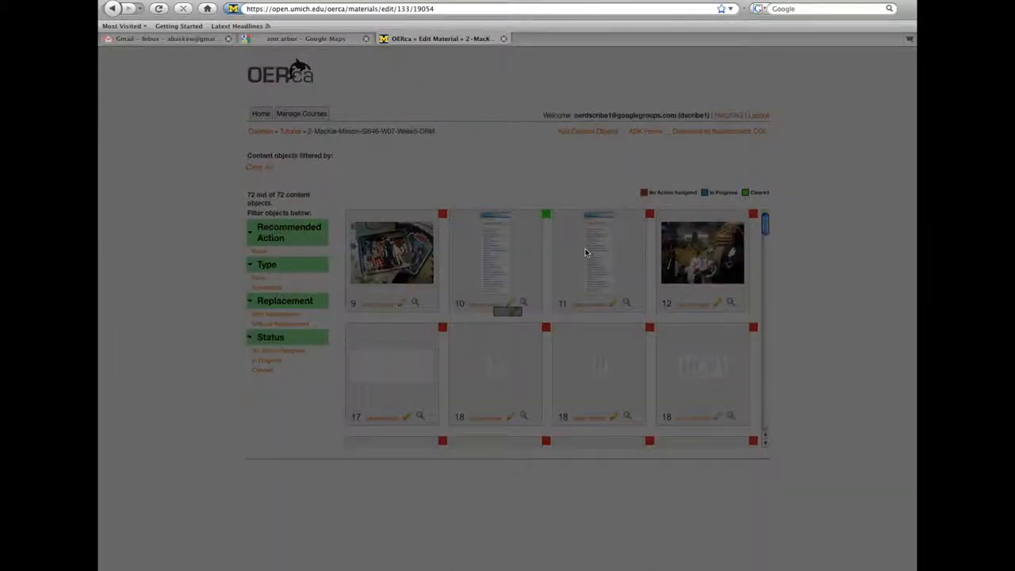
Open content object 11's details and expand its empty Comments/Notes section
left_click(598, 258)
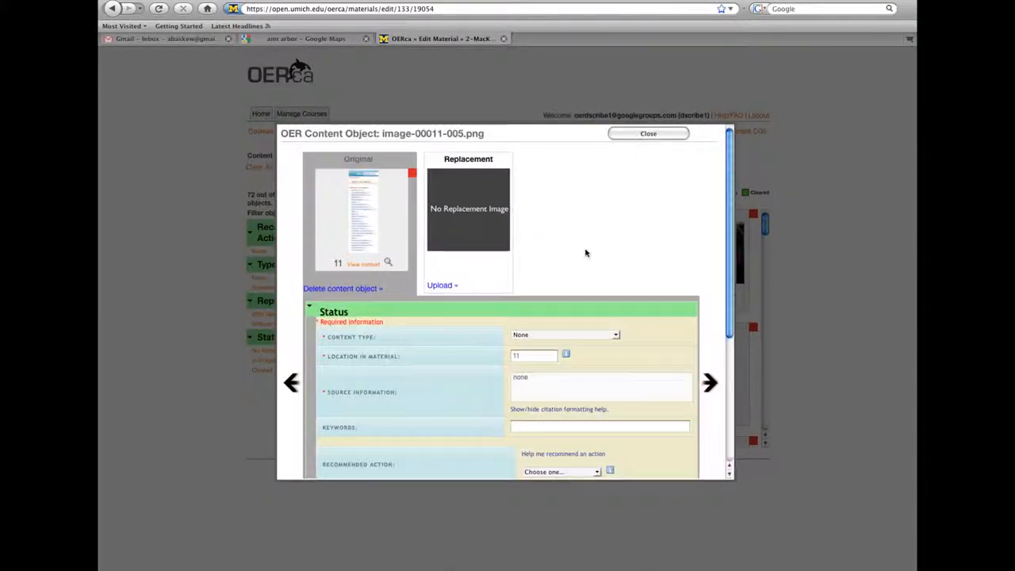
mouse_move(568, 257)
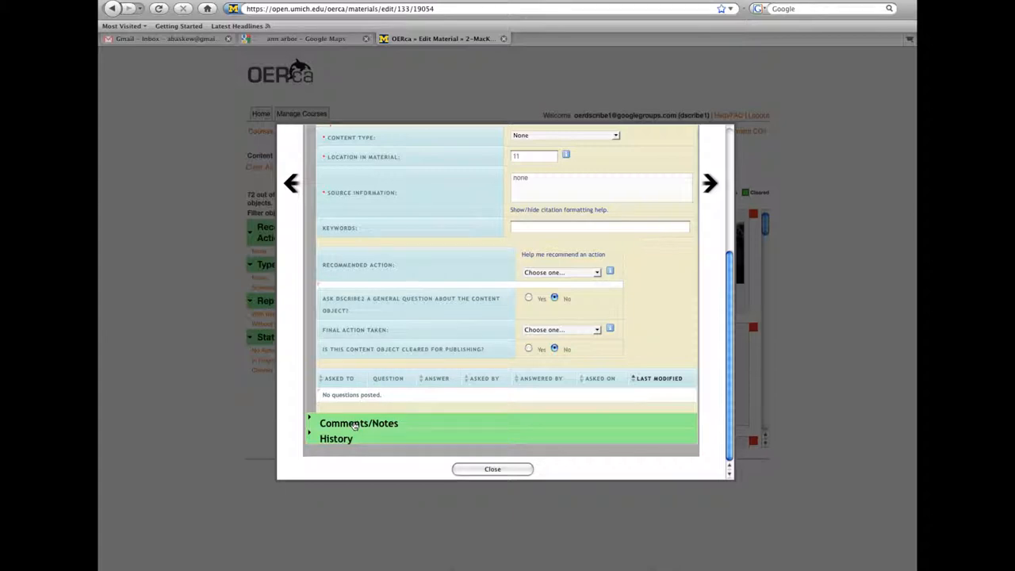
left_click(357, 423)
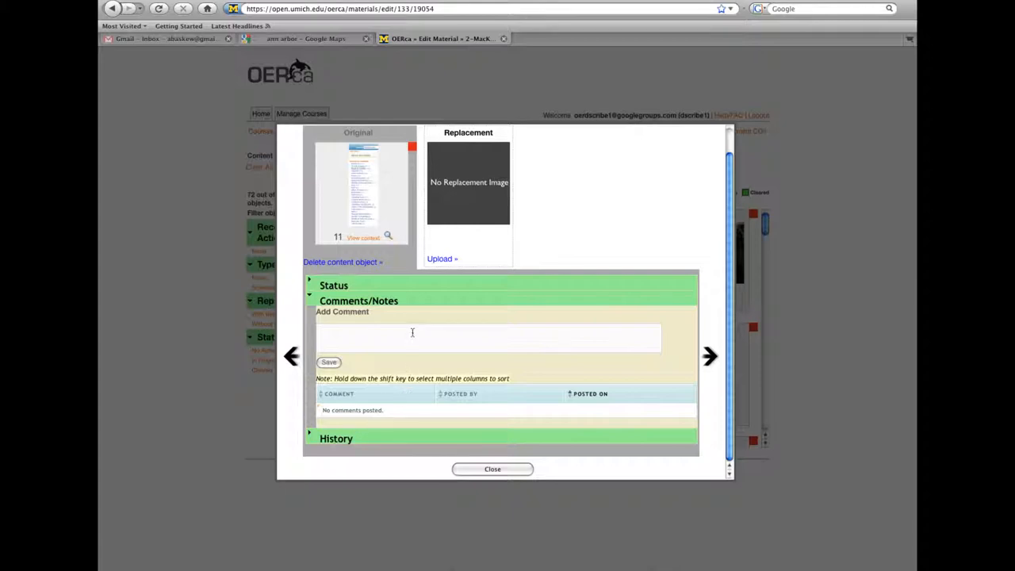
mouse_move(411, 333)
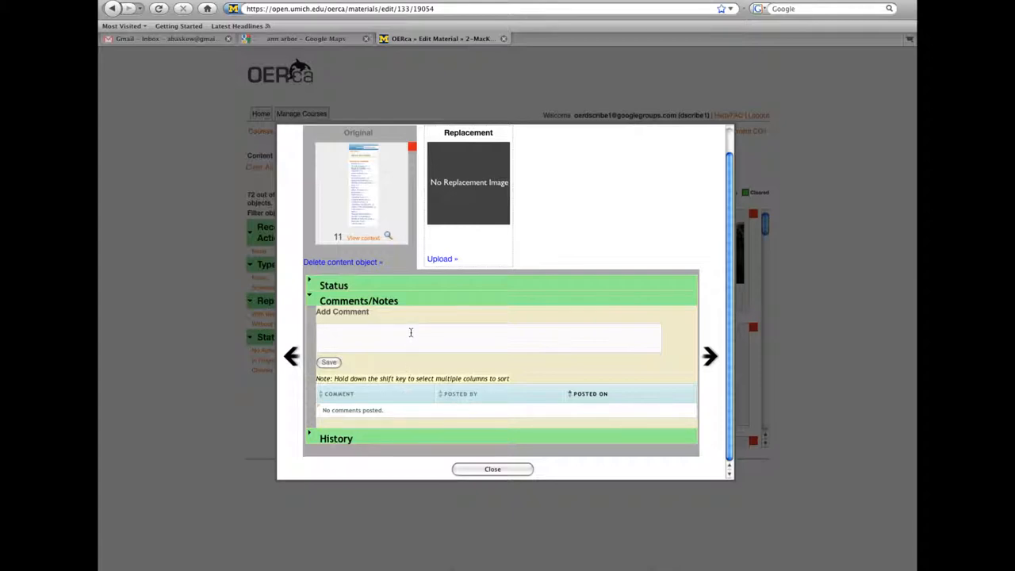
Save a comment on object 11 noting the image is retained and also used in slide 10
type("This image is")
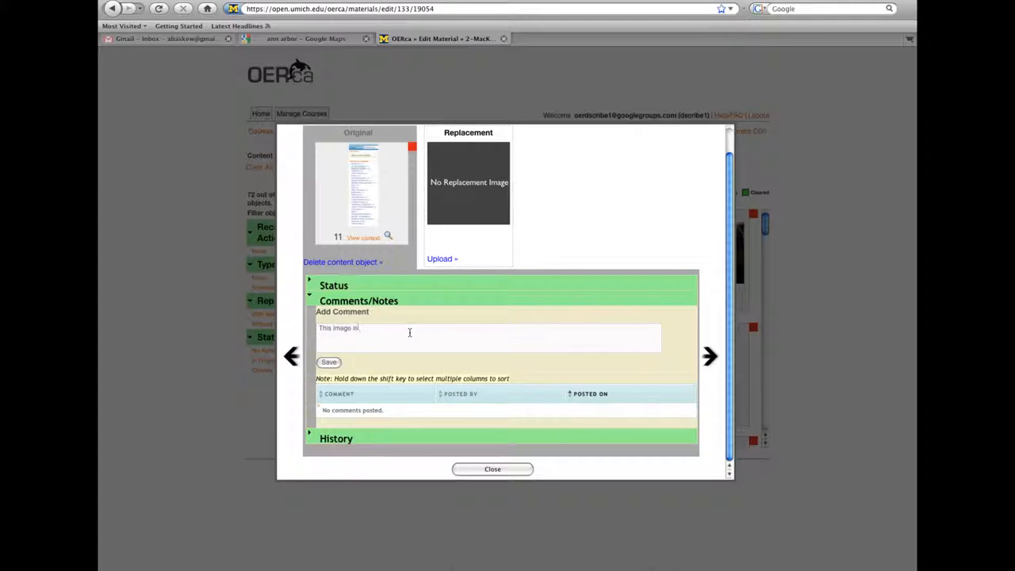
type("being retai")
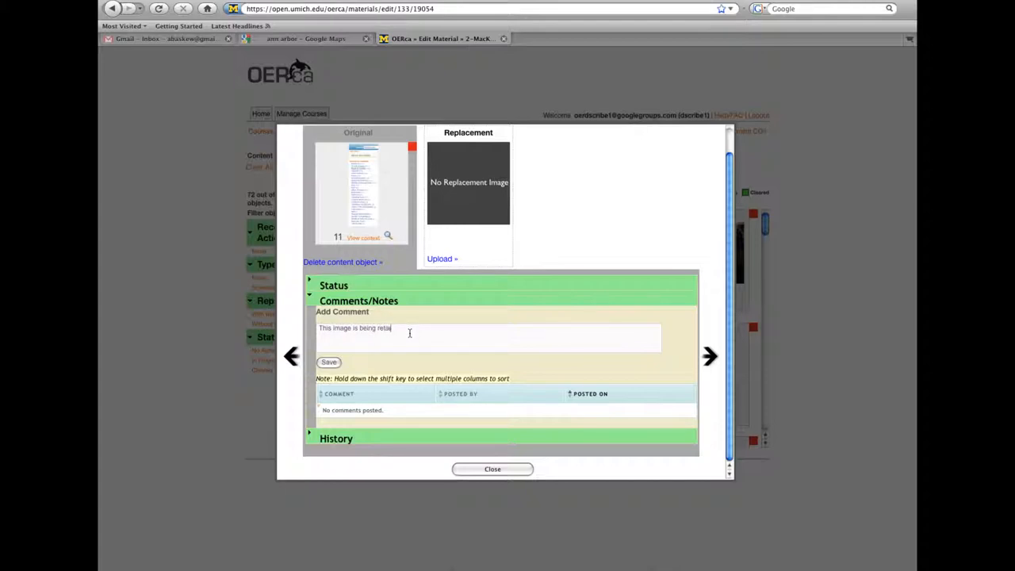
type("ned")
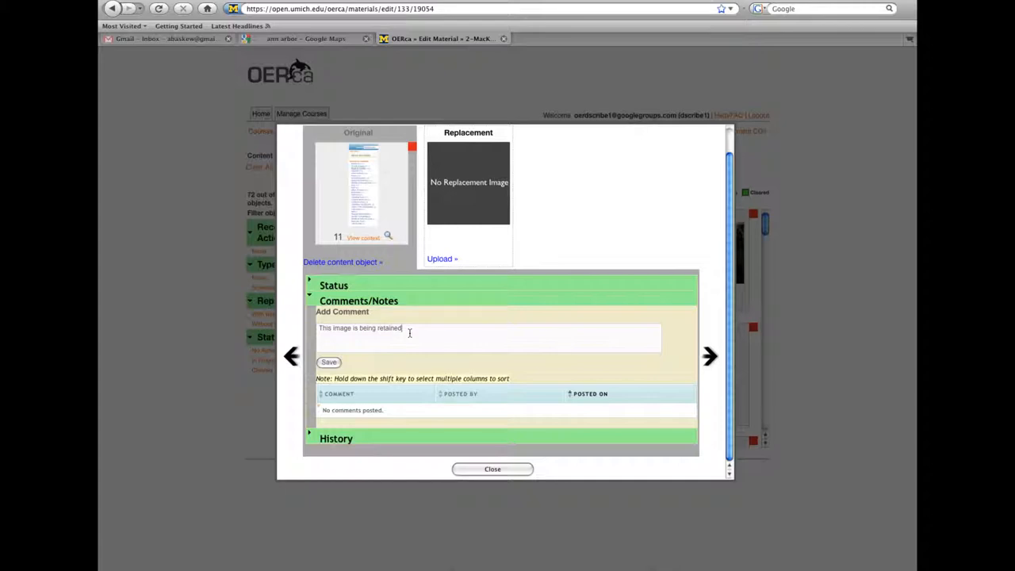
type(".")
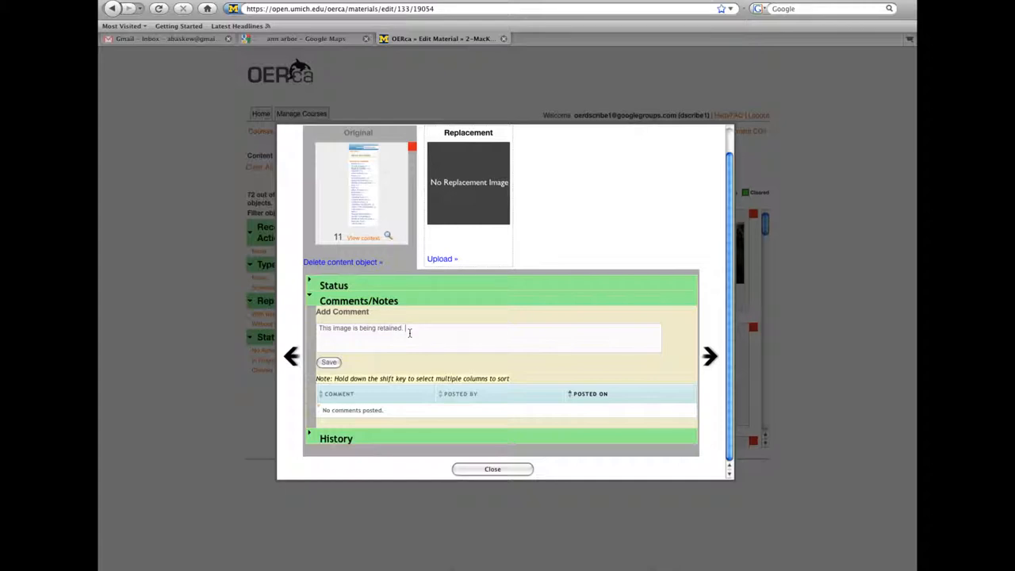
type("It is also used in slide")
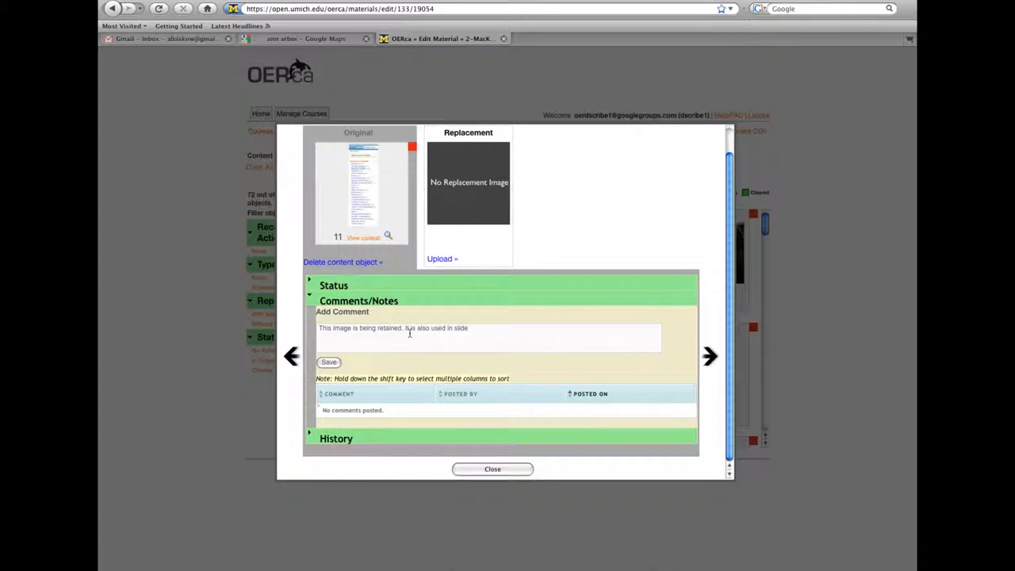
type("10.")
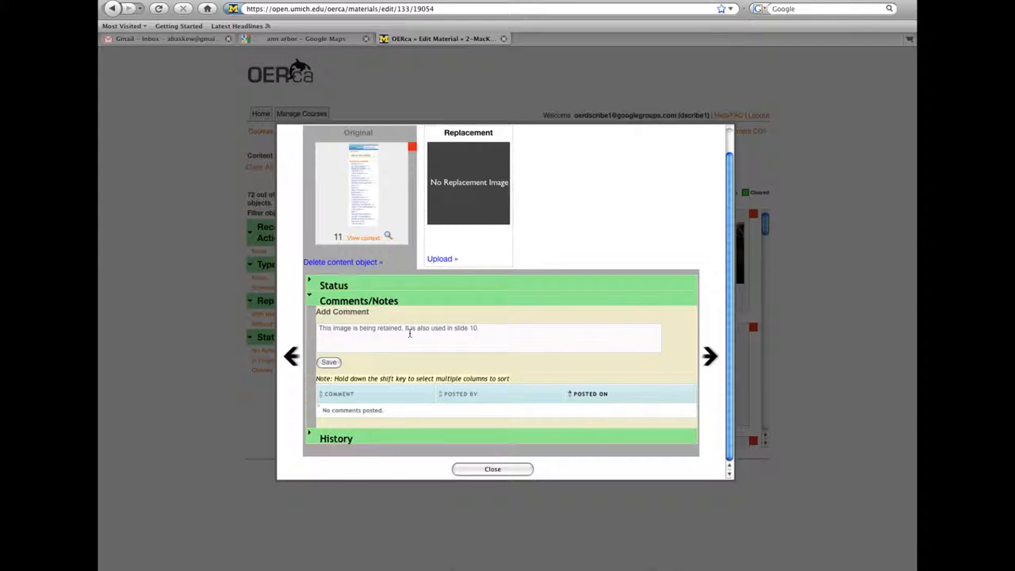
mouse_move(411, 336)
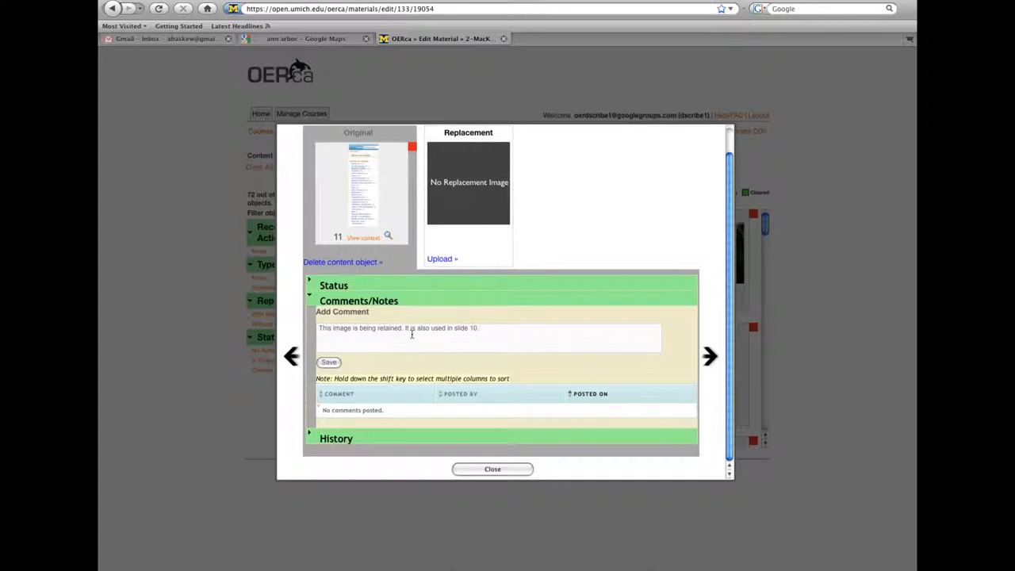
left_click(328, 362)
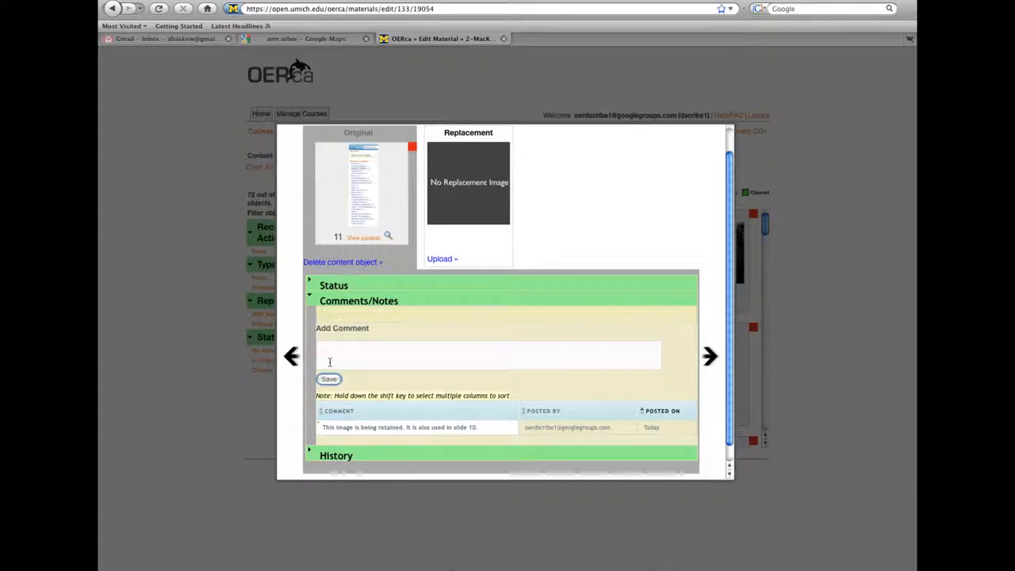
Close content object 11 to return to the Week5-DRM content grid
left_click(329, 379)
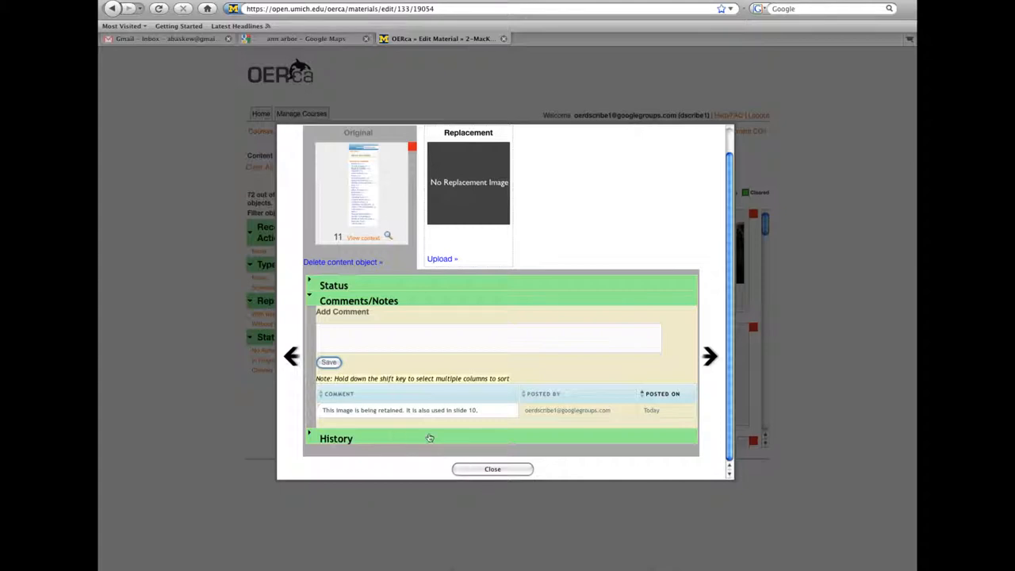
left_click(493, 469)
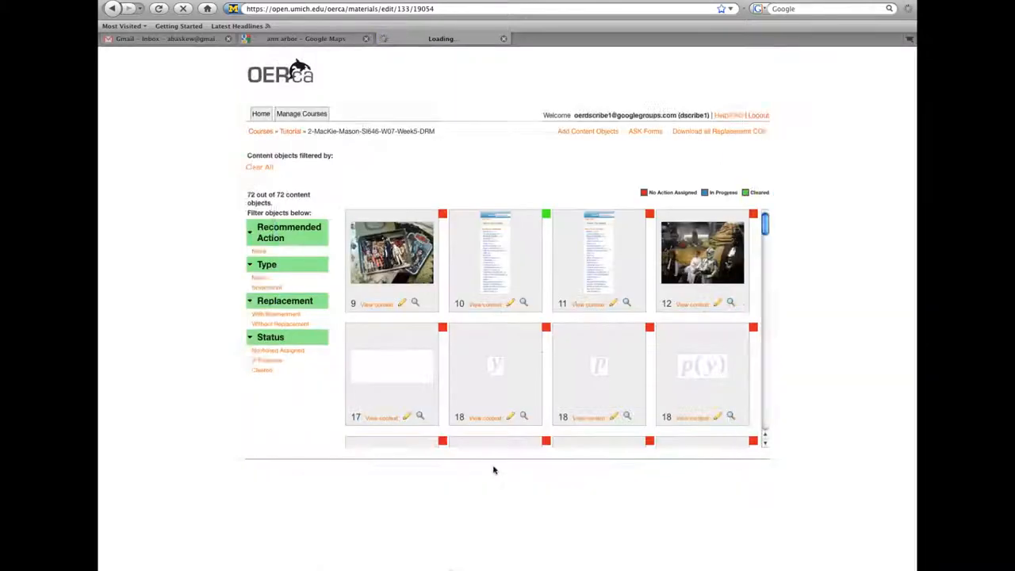